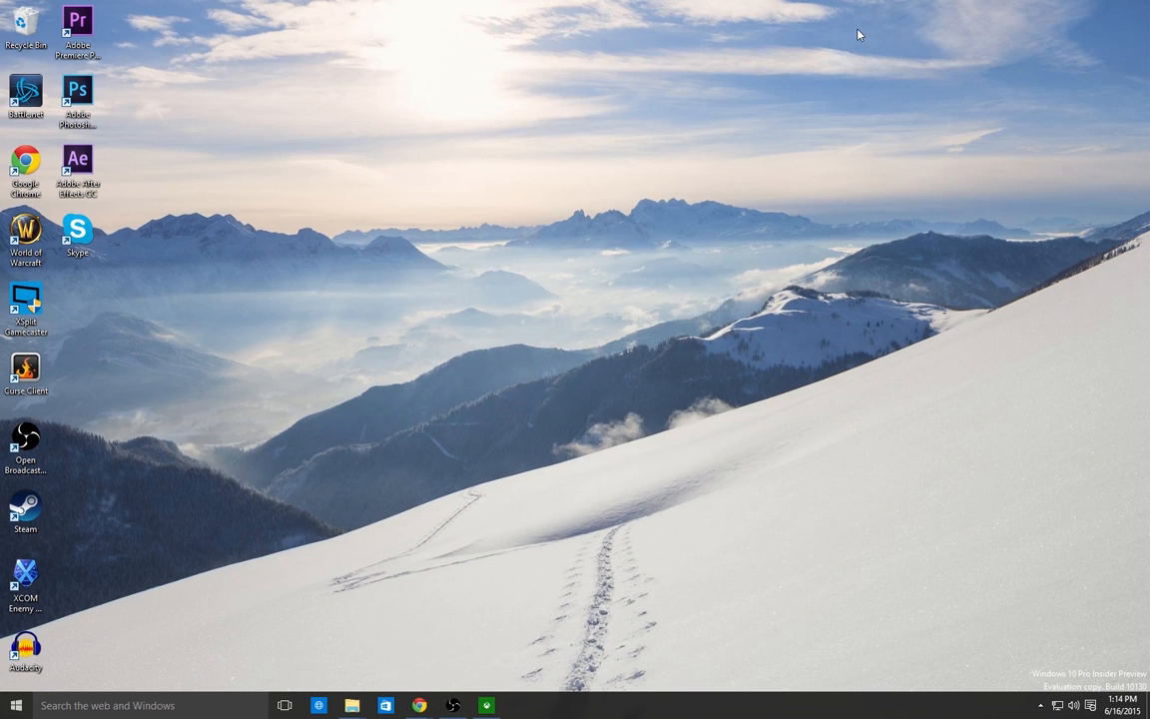
pyautogui.moveTo(871, 33)
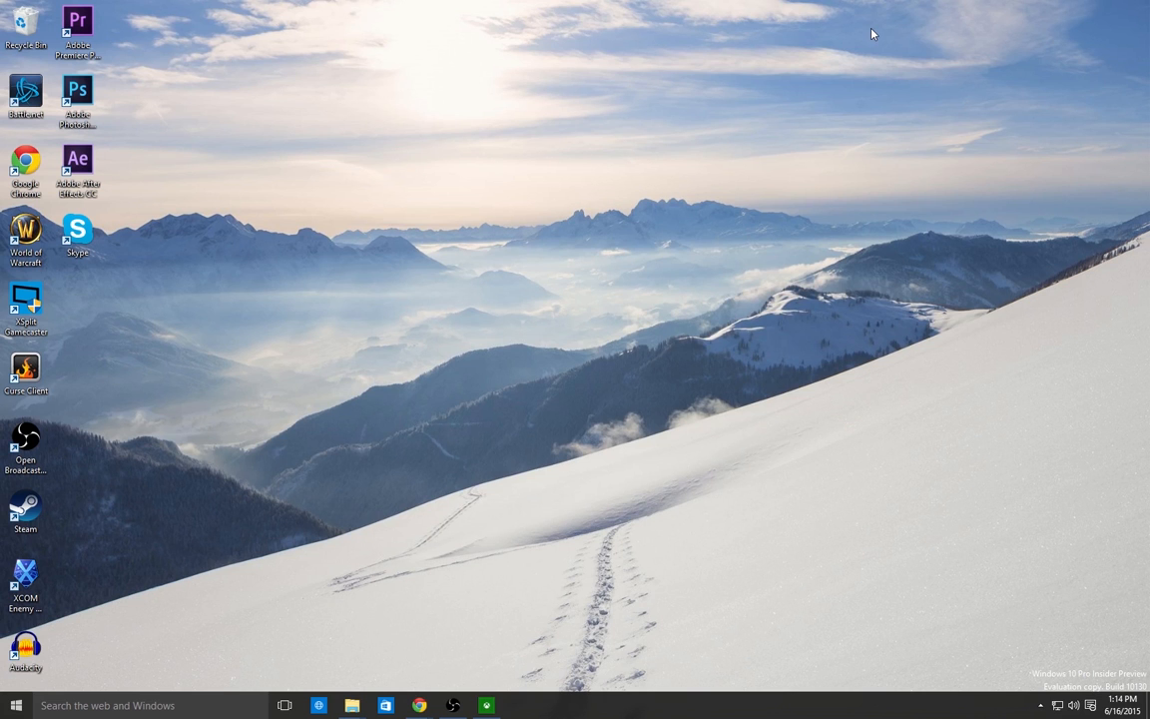
pyautogui.moveTo(825, 48)
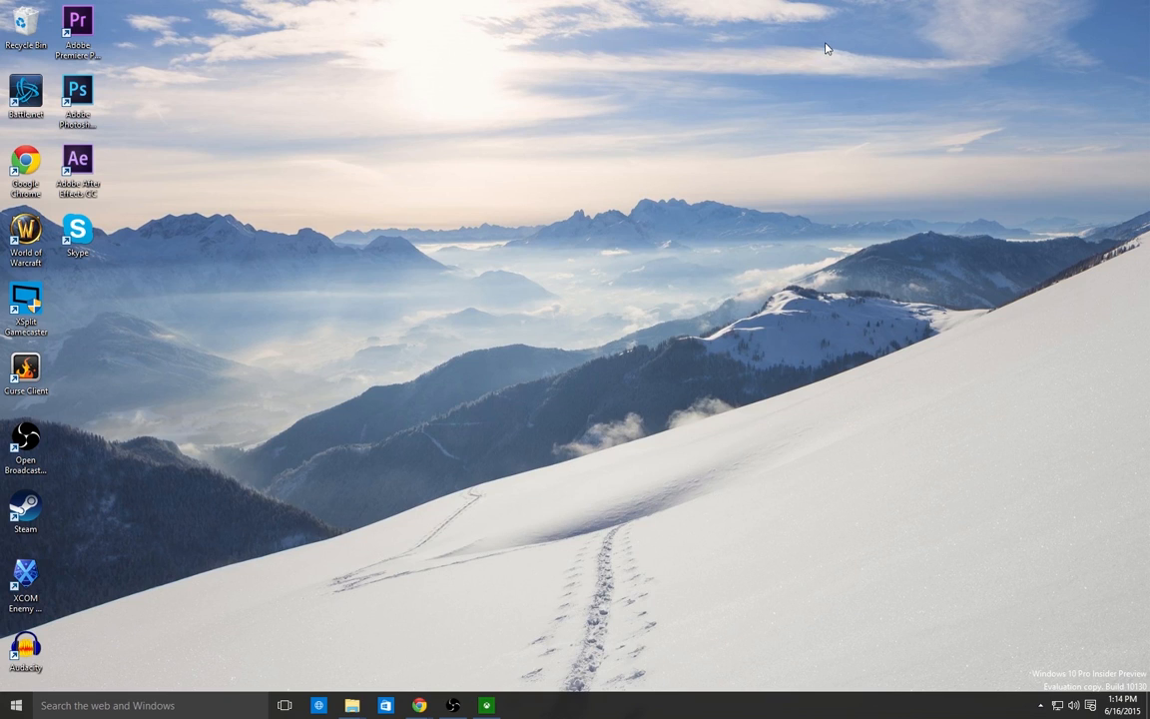
pyautogui.moveTo(356, 333)
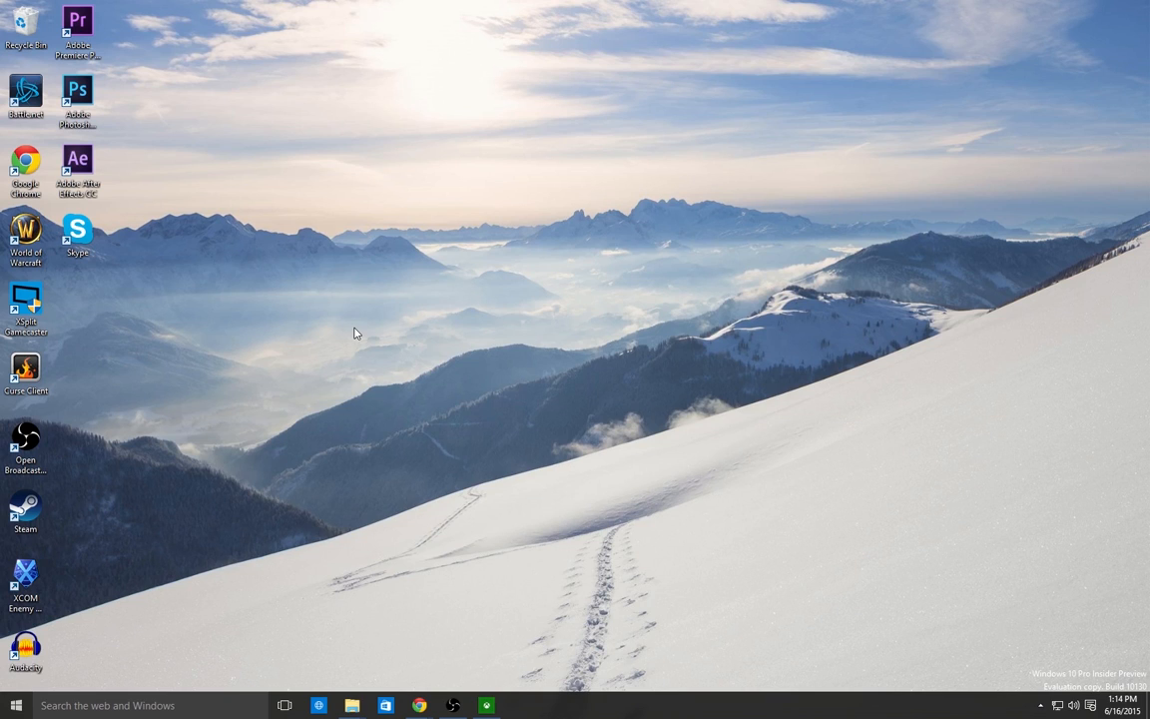
pyautogui.moveTo(350, 335)
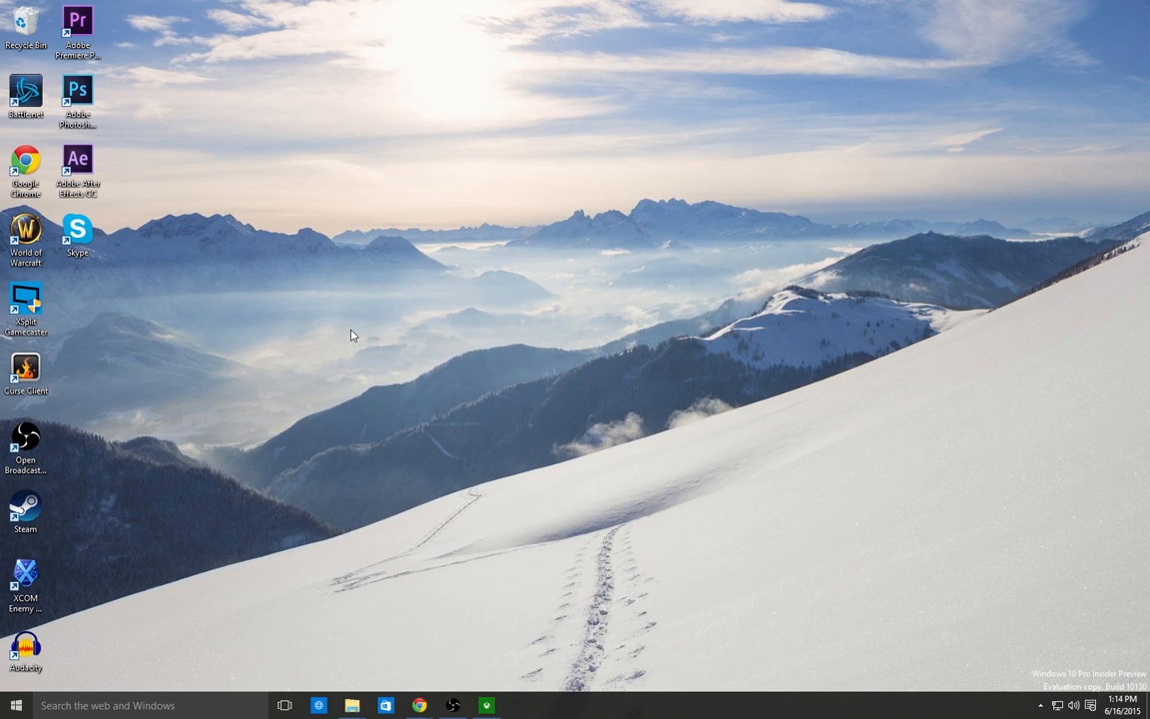
pyautogui.moveTo(342, 336)
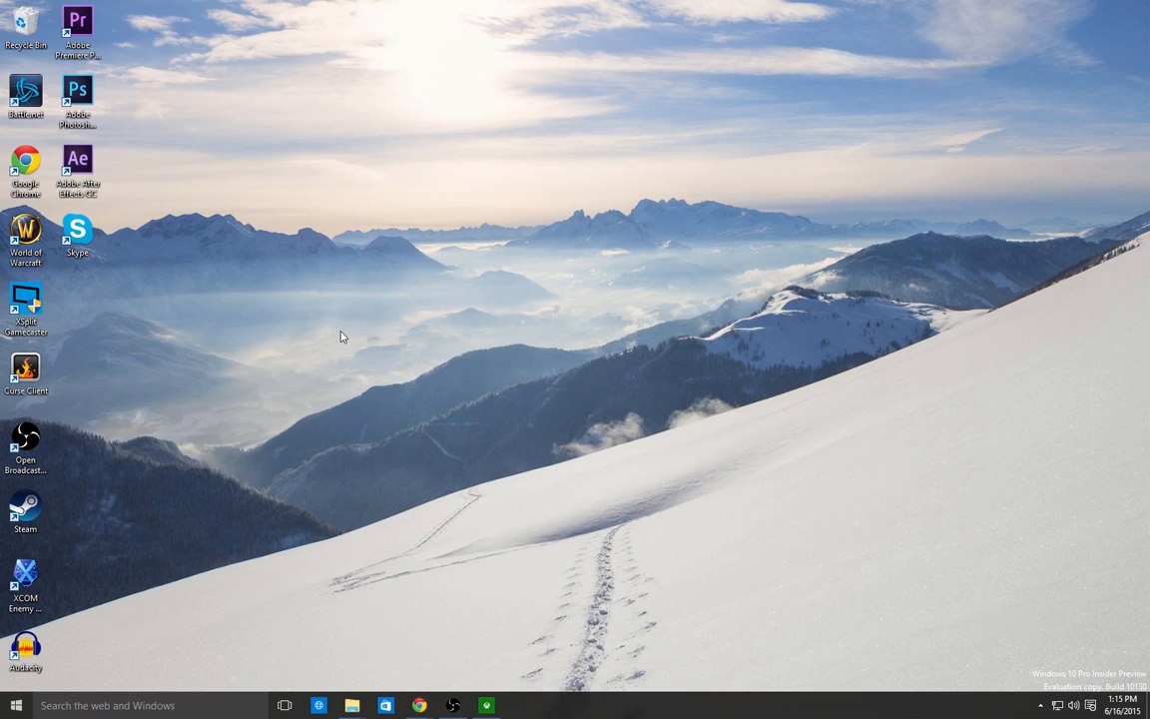
pyautogui.moveTo(236, 481)
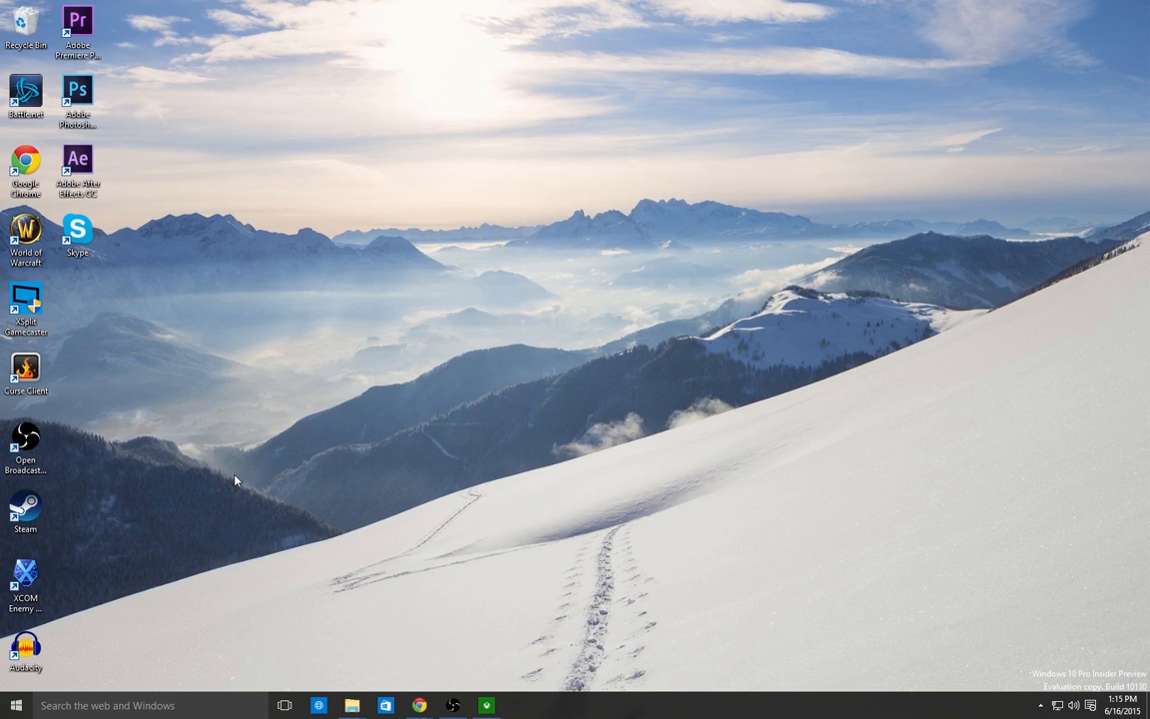
pyautogui.moveTo(170, 527)
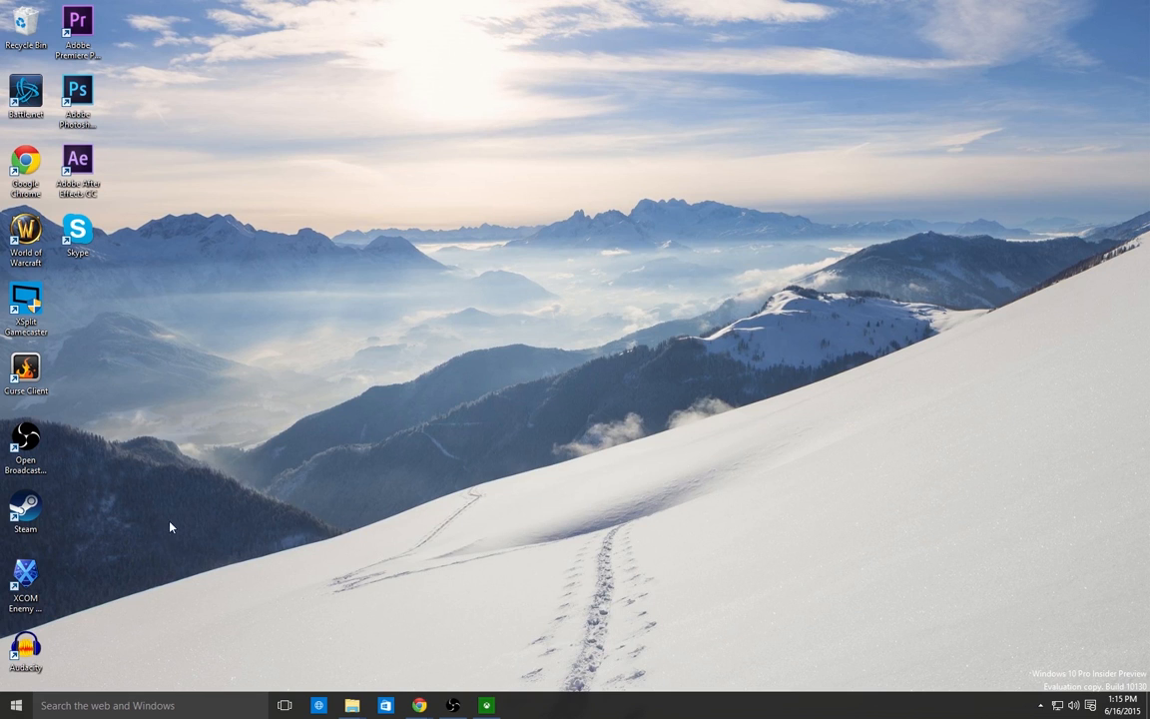
pyautogui.moveTo(159, 553)
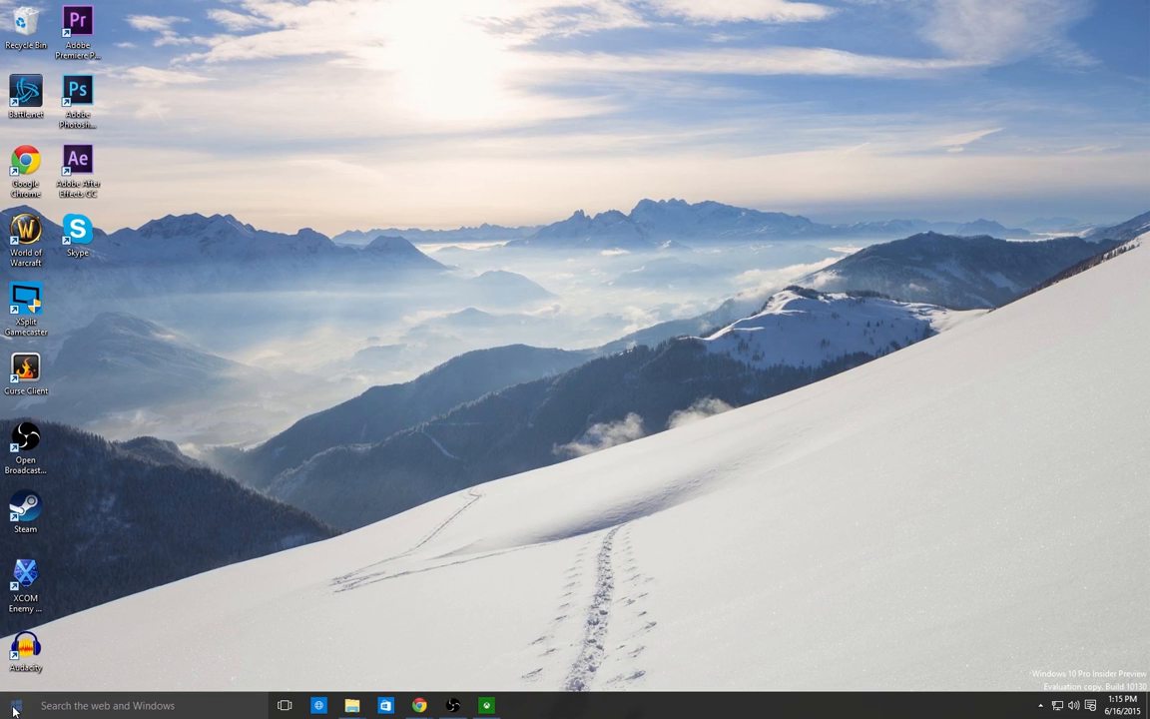
# - Stop the paused game streaming session and decline to rate the experience
pyautogui.click(15, 705)
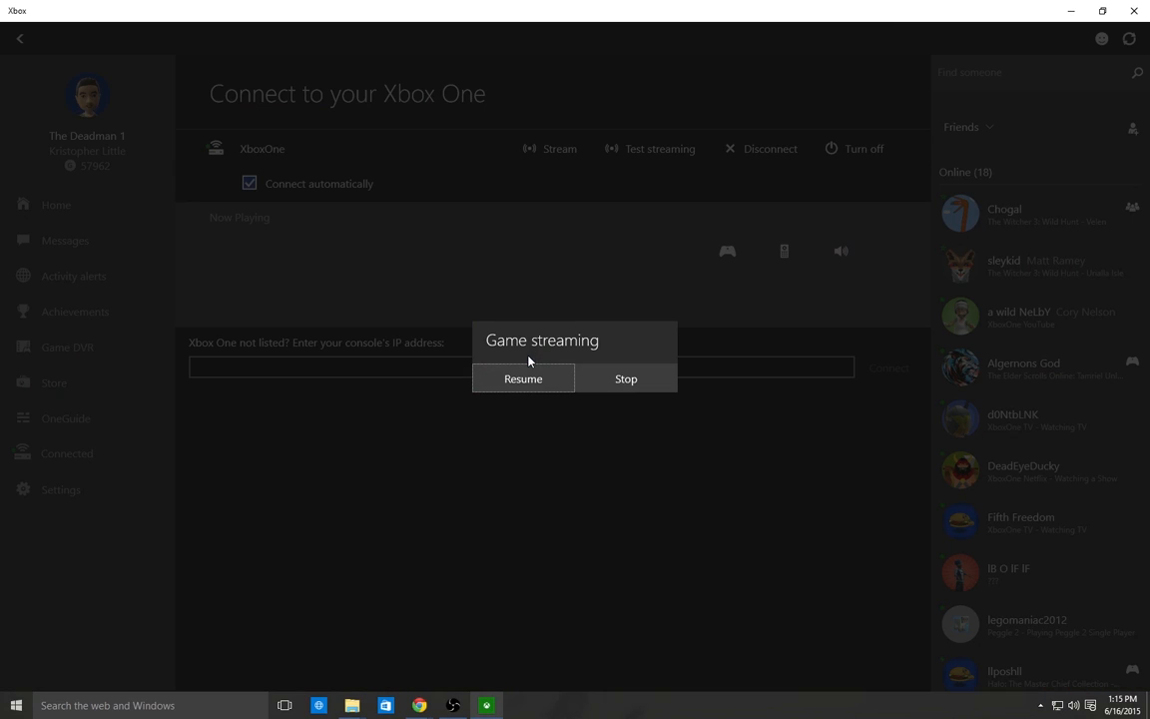
pyautogui.click(625, 379)
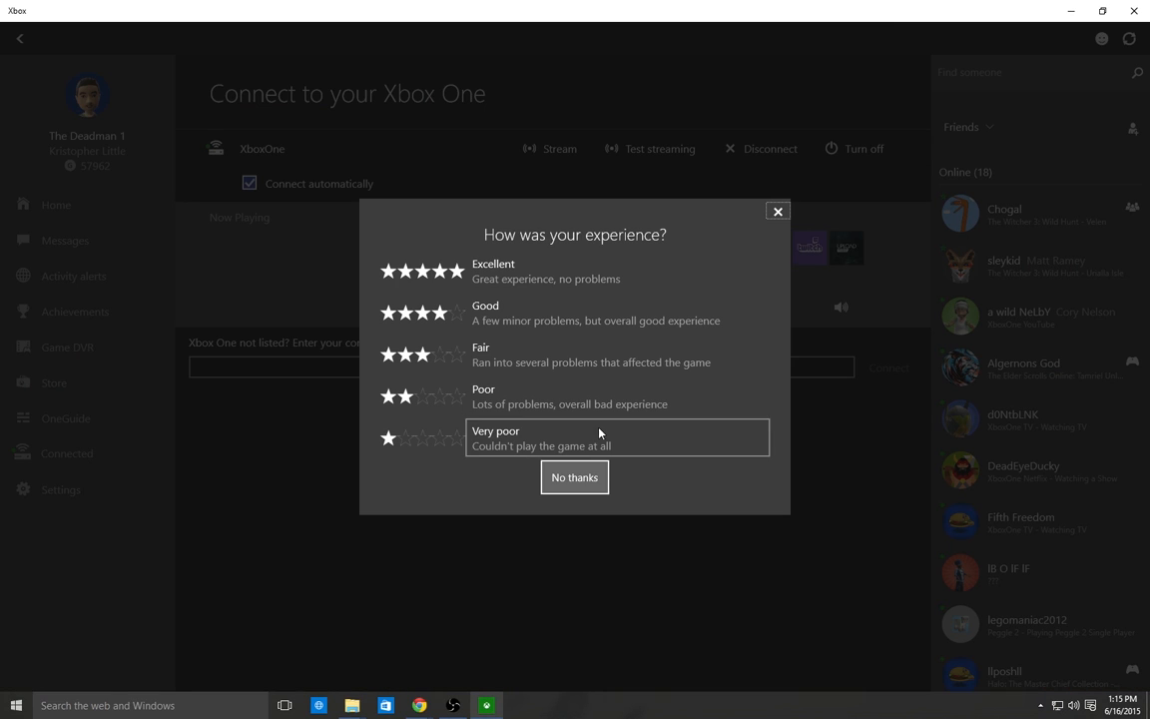
pyautogui.click(574, 476)
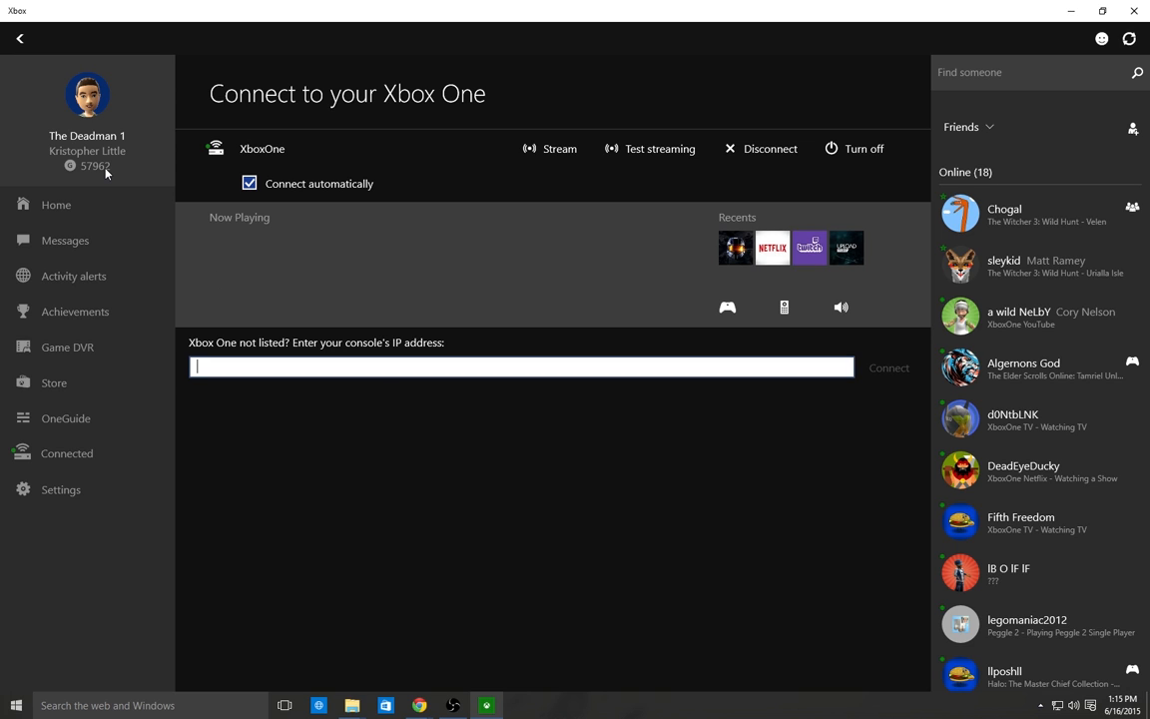
pyautogui.moveTo(45, 516)
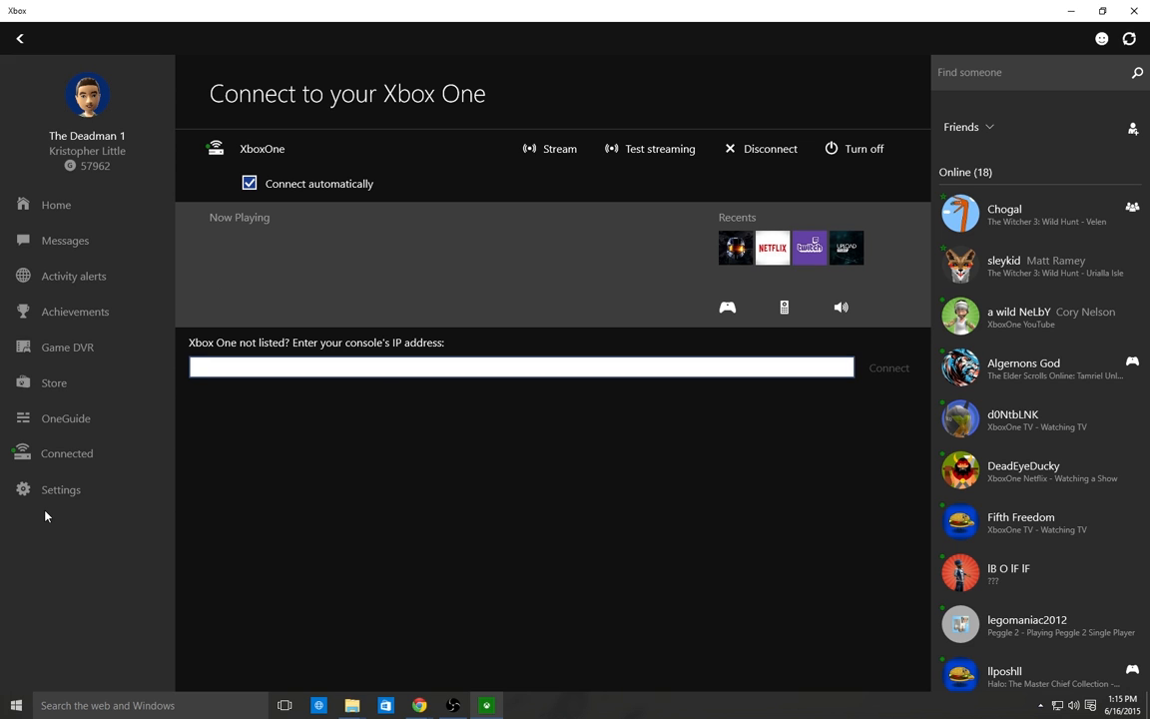
pyautogui.moveTo(65, 241)
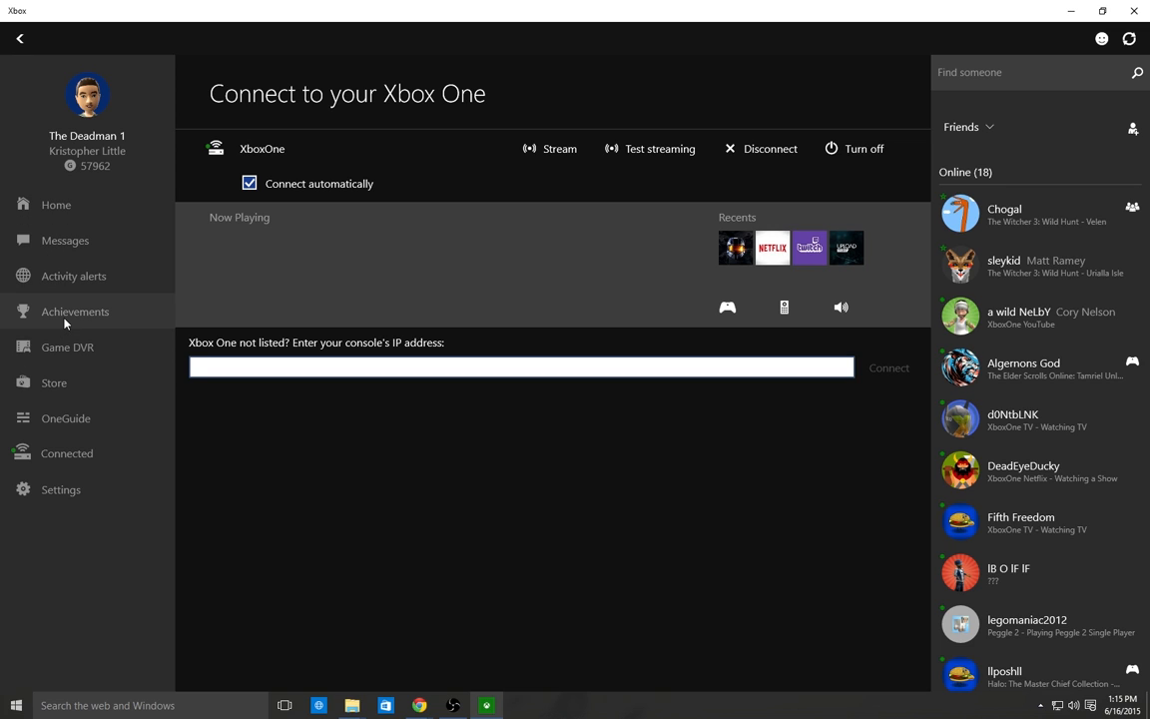
pyautogui.moveTo(68, 396)
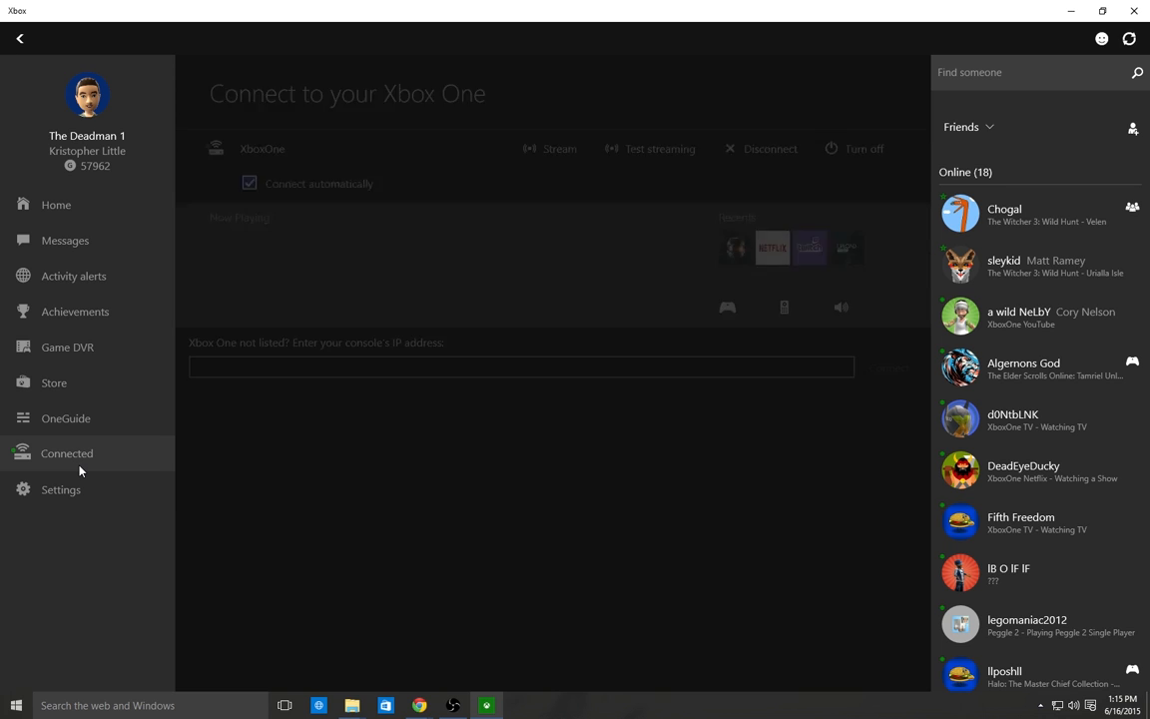
# - Reload the XboxOne connection page so it shows Halo: The Master Chief Collection playing
pyautogui.click(67, 453)
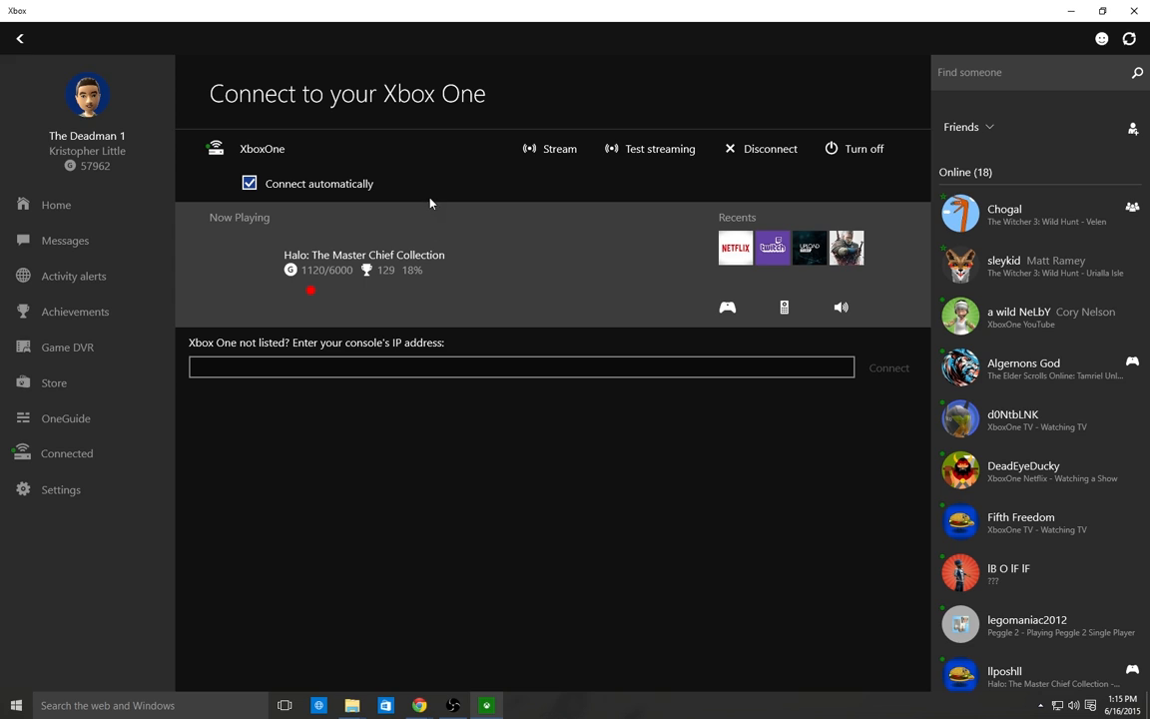
pyautogui.moveTo(602, 159)
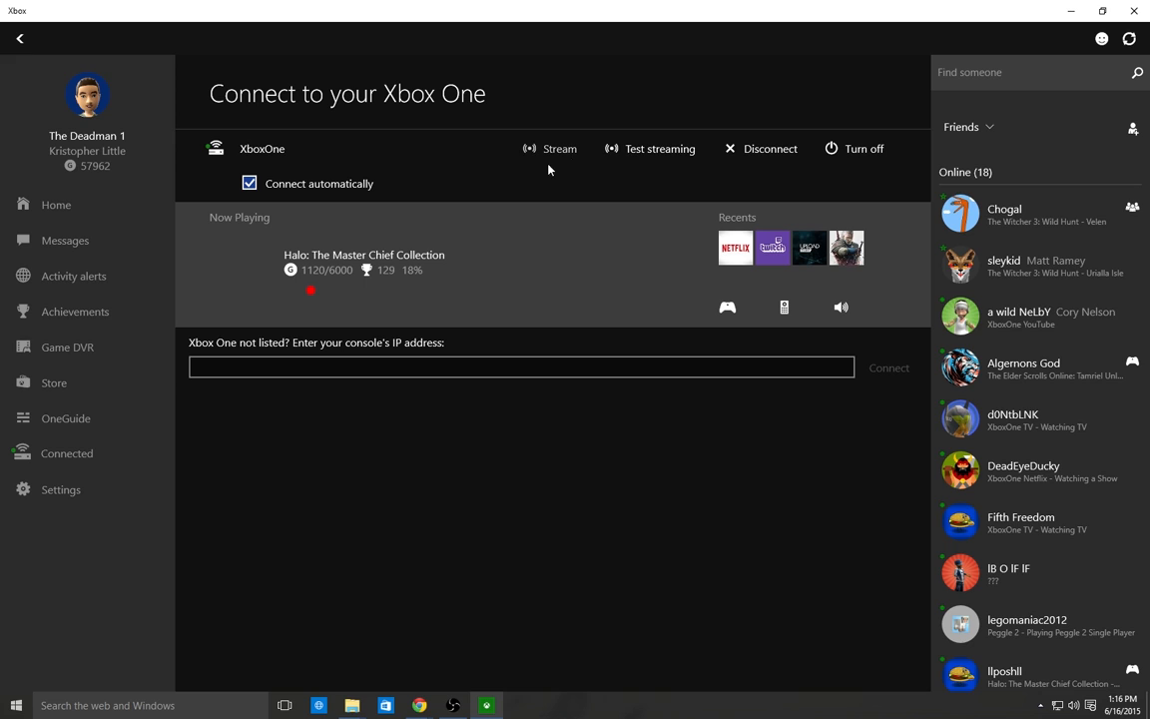
pyautogui.moveTo(839, 161)
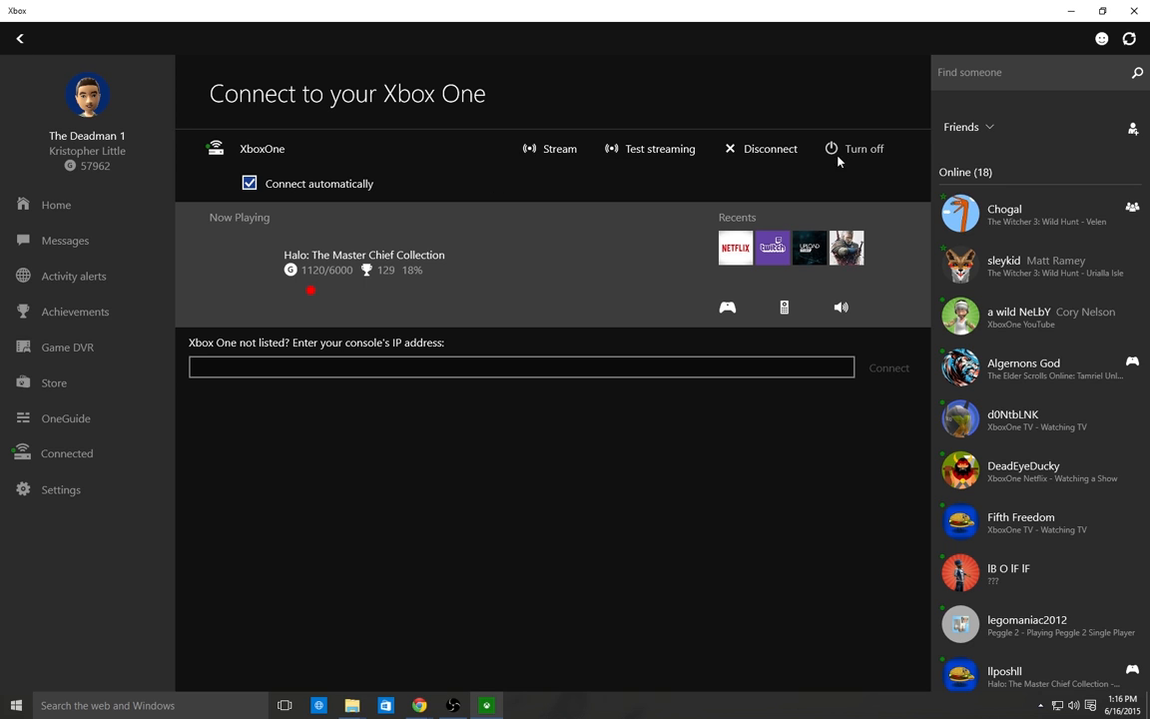
pyautogui.moveTo(564, 160)
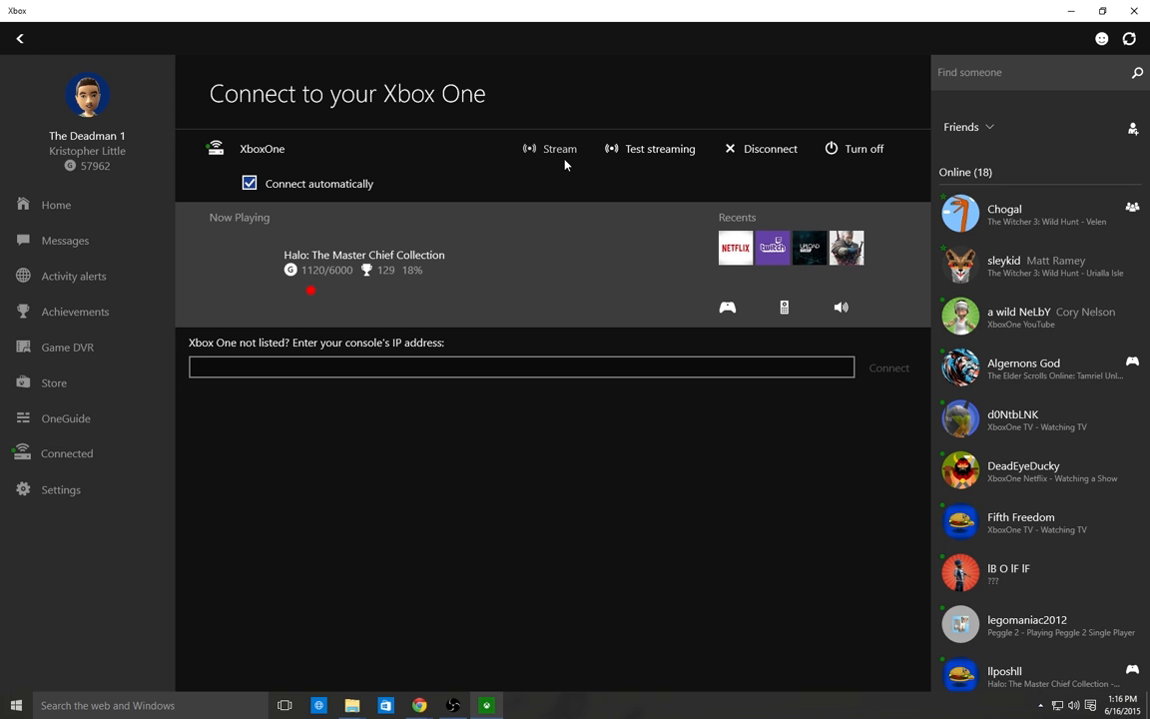
pyautogui.moveTo(865, 163)
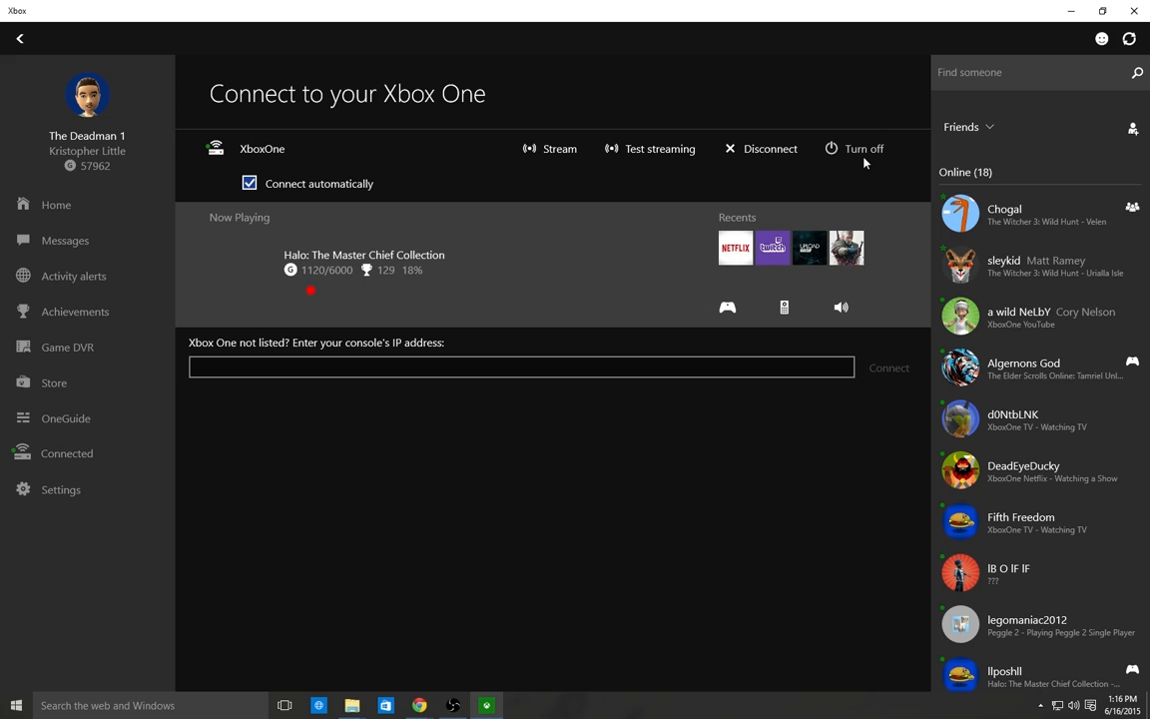
pyautogui.moveTo(768, 156)
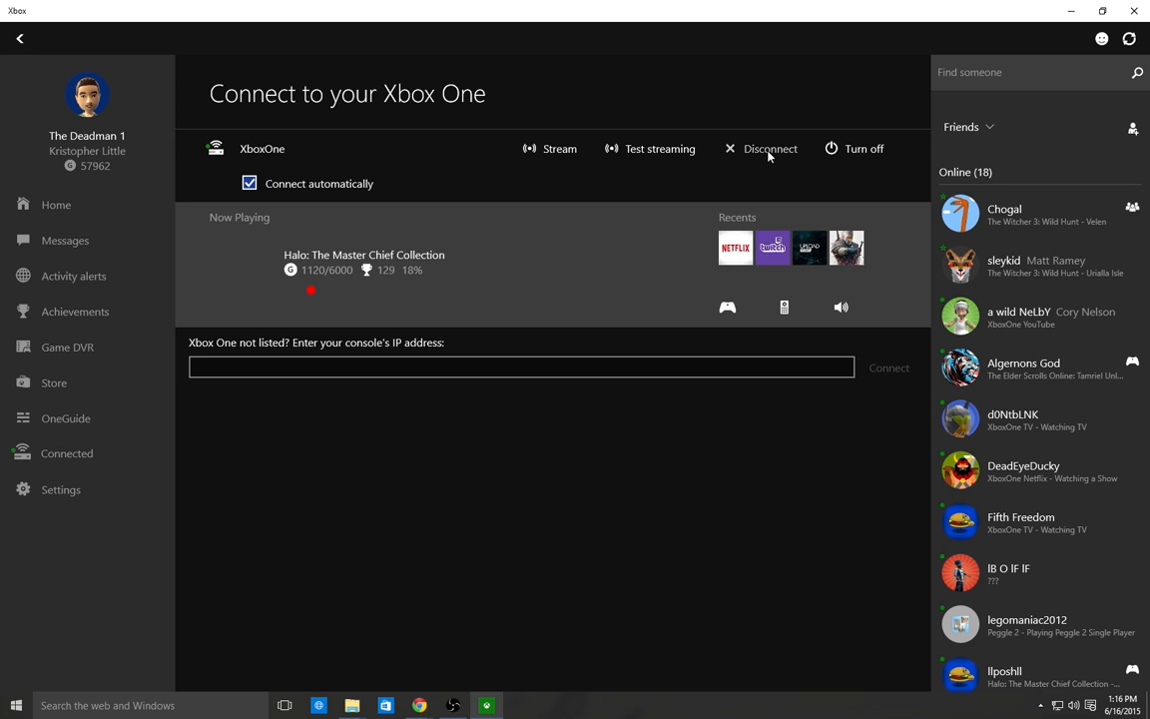
pyautogui.moveTo(611, 180)
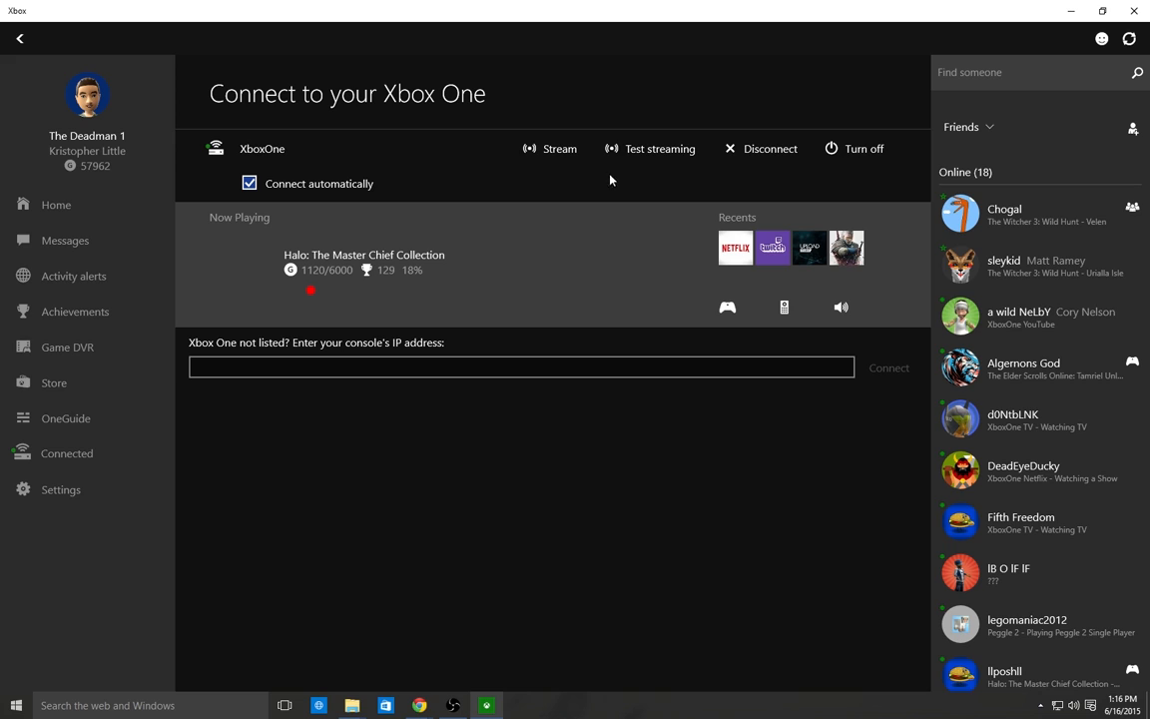
pyautogui.moveTo(640, 167)
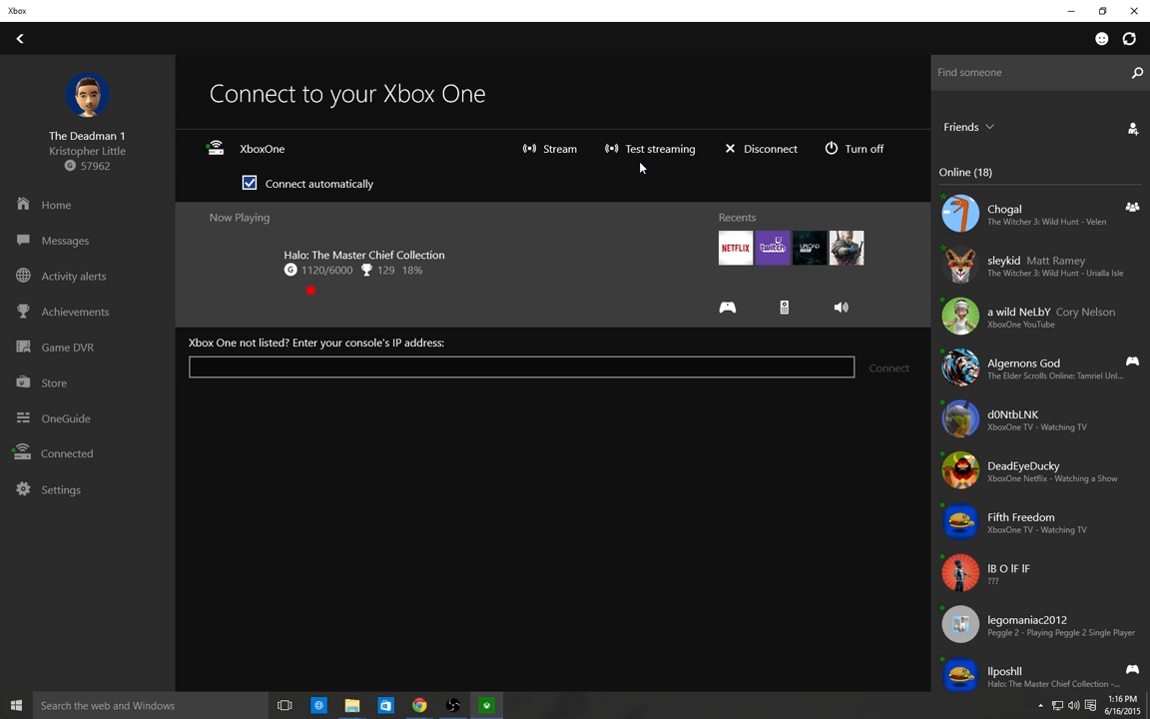
pyautogui.moveTo(574, 160)
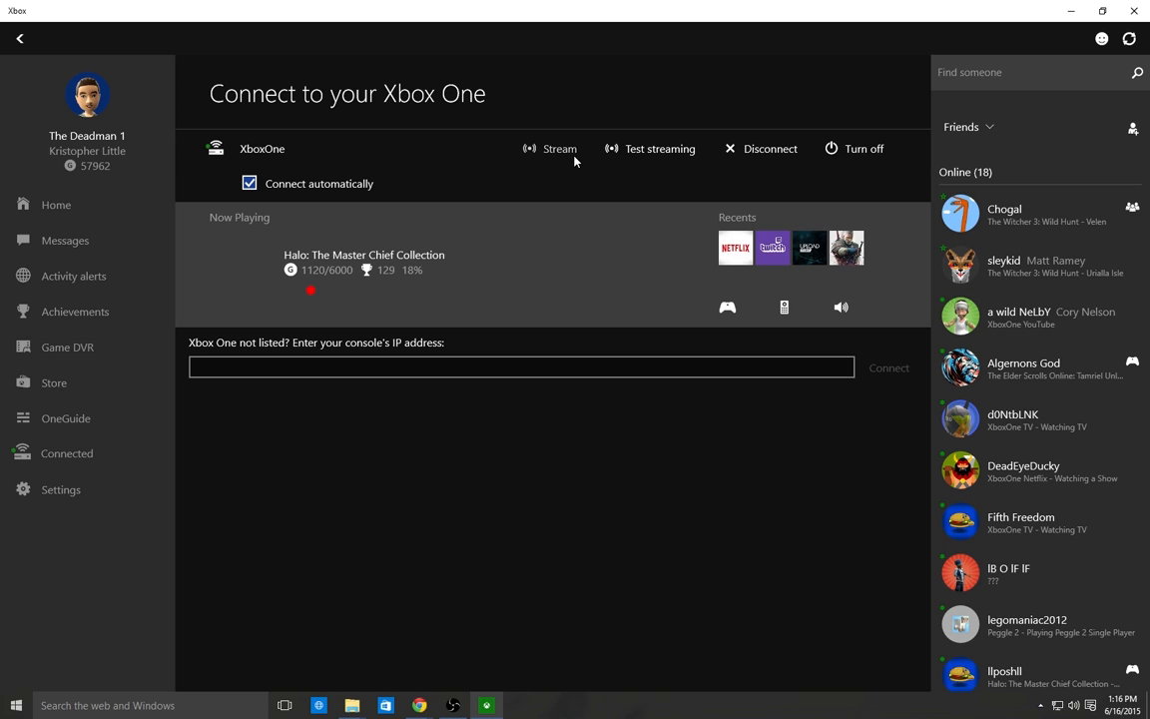
pyautogui.moveTo(544, 152)
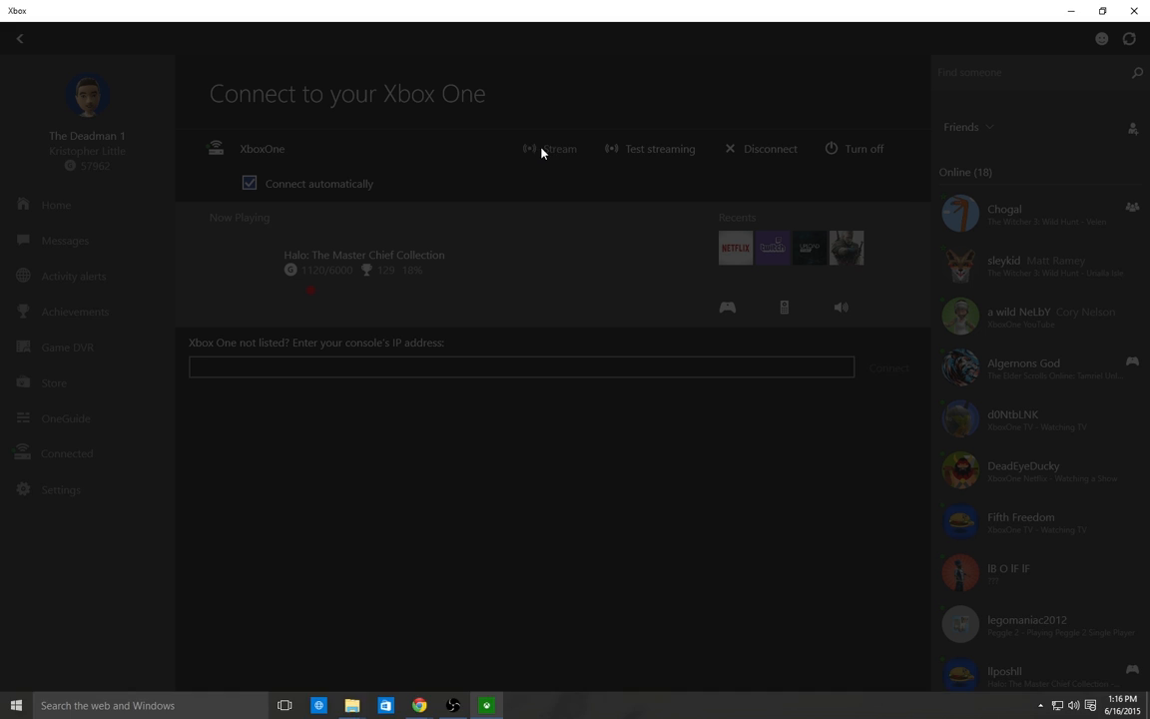
# - Stream XboxOne's Halo: The Master Chief Collection to the PC and wait for loading
pyautogui.click(549, 147)
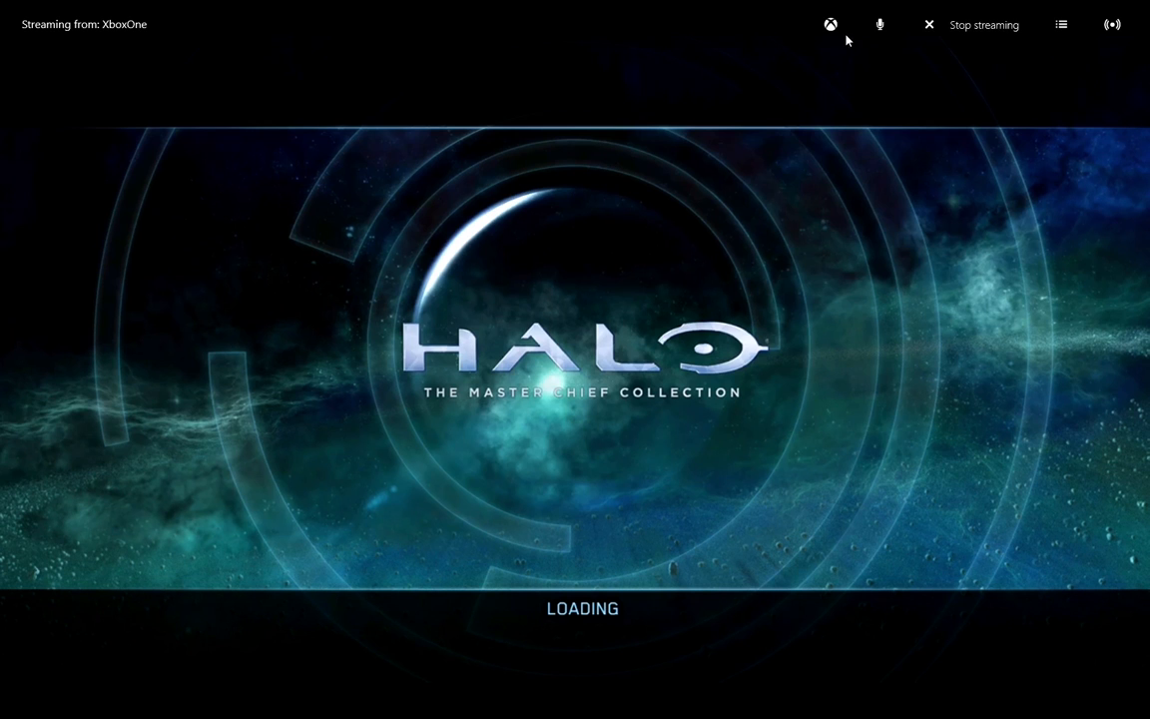
pyautogui.moveTo(51, 33)
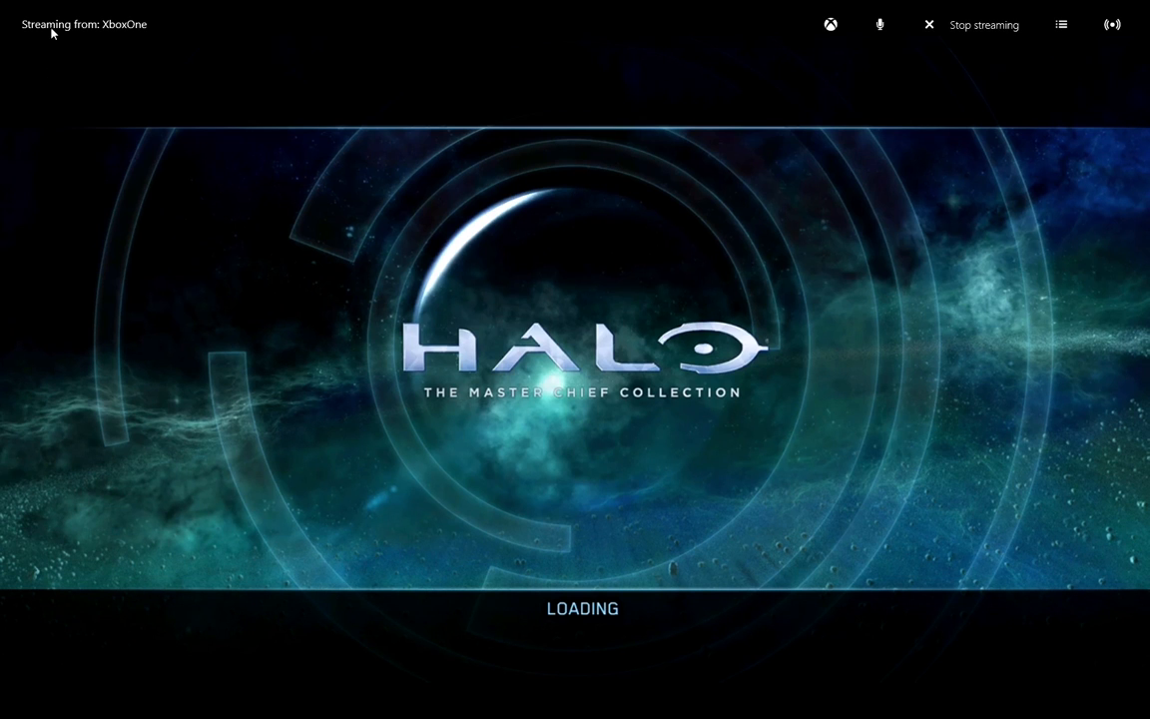
pyautogui.moveTo(866, 31)
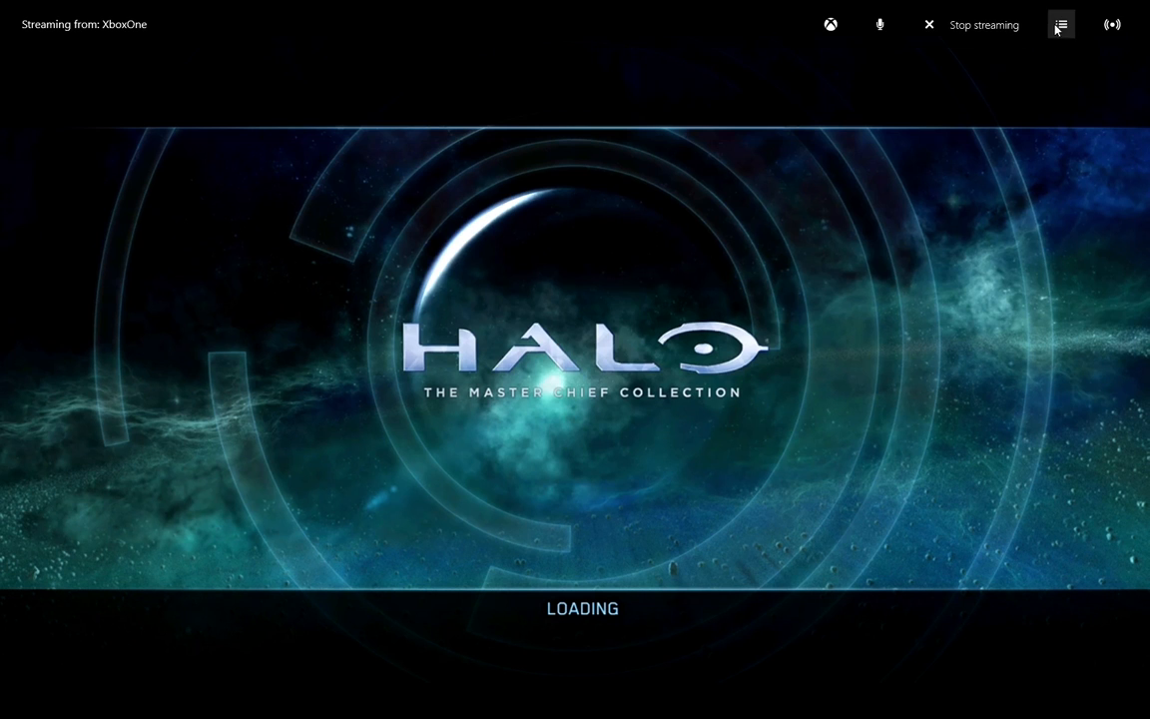
# - Use the stream toolbar menu and wait for Halo's Campaigns menu with Halo 3: ODST
pyautogui.click(1061, 24)
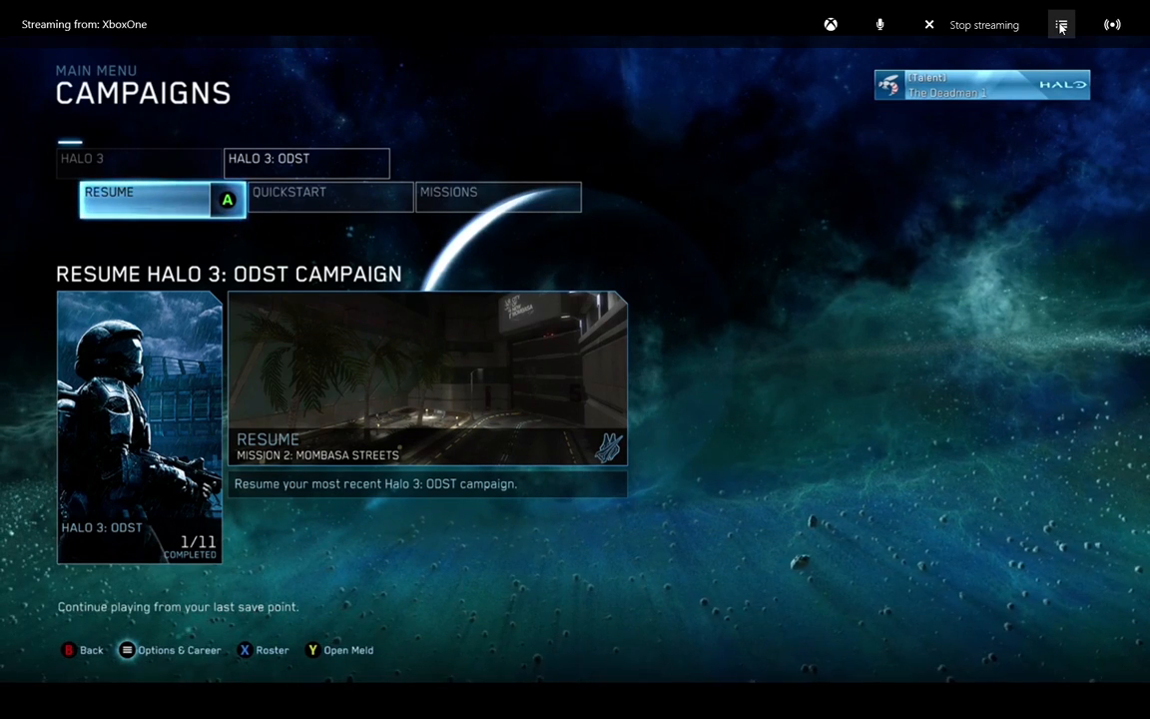
pyautogui.moveTo(983, 25)
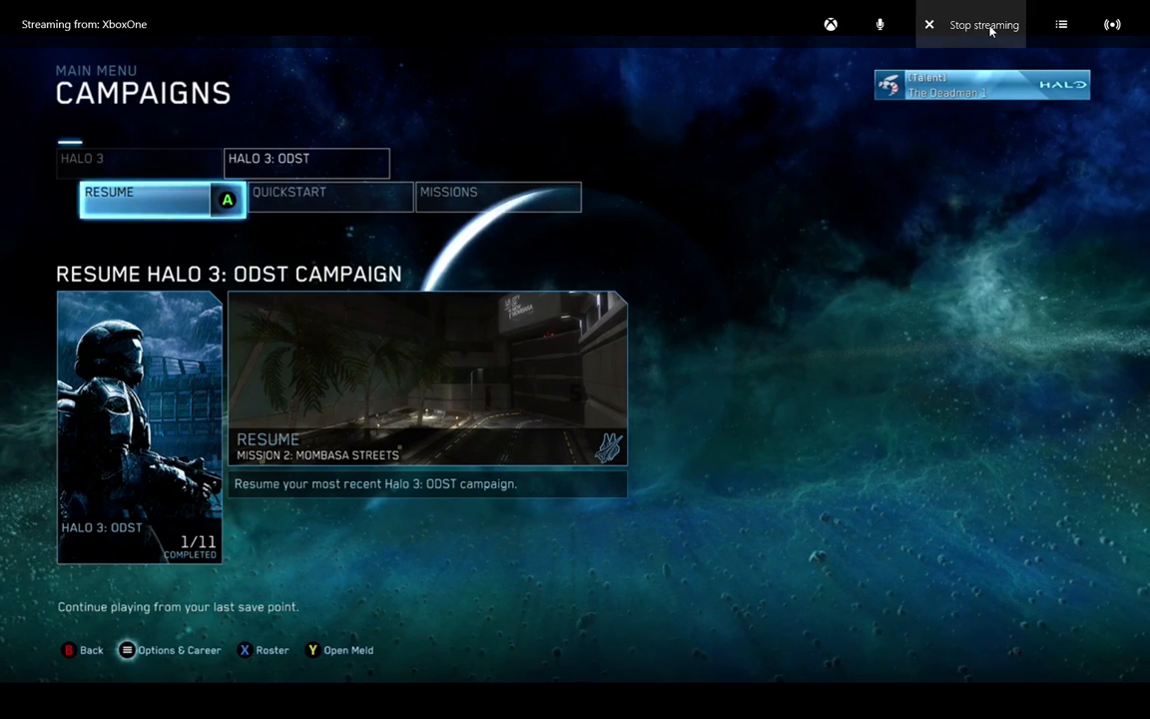
pyautogui.moveTo(836, 27)
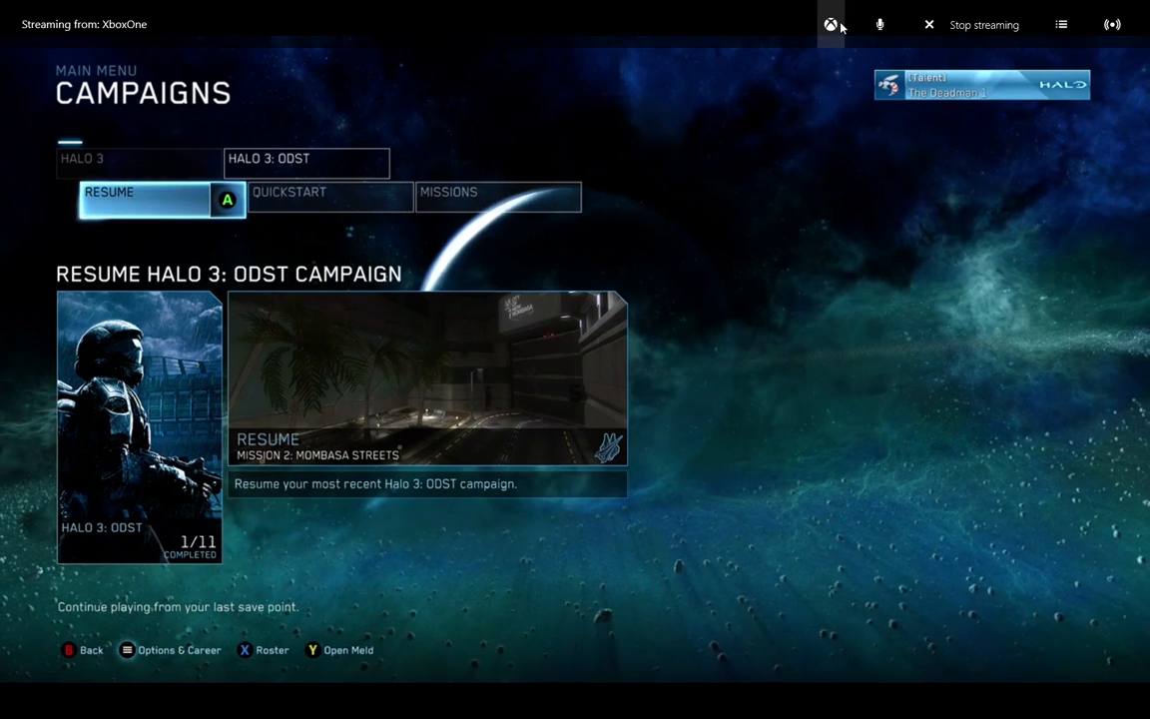
# - Go Home to My games & apps, select Apps, and scroll to Settings
pyautogui.click(830, 24)
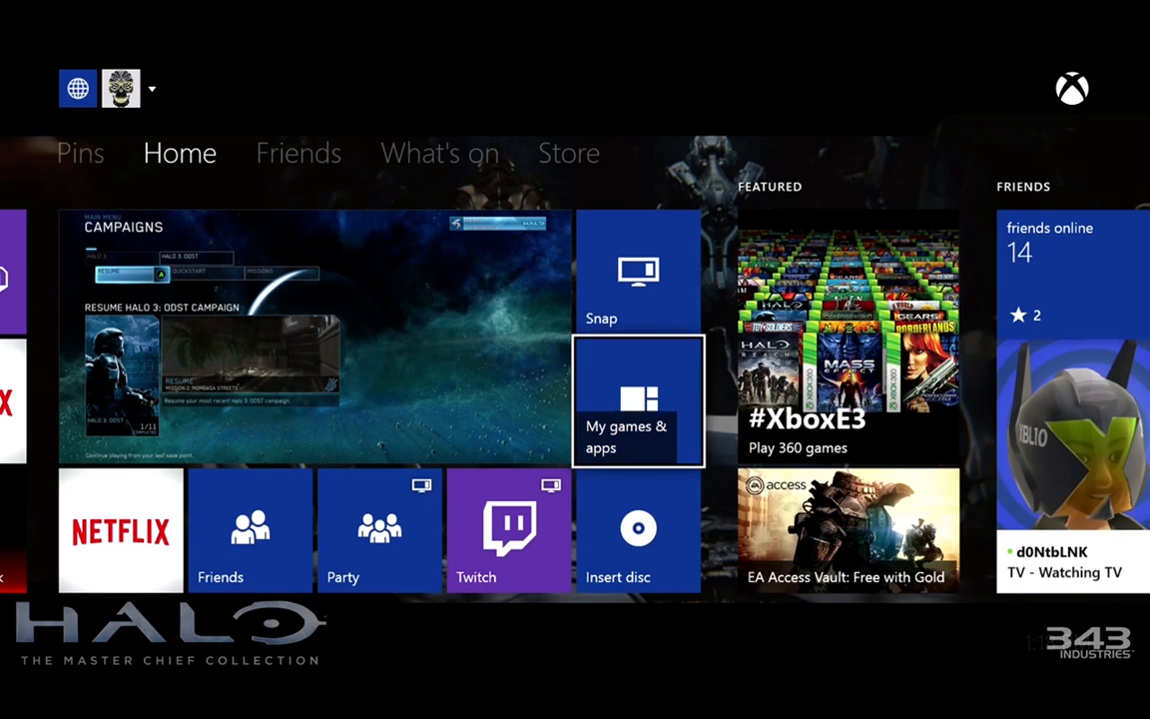
pyautogui.click(638, 401)
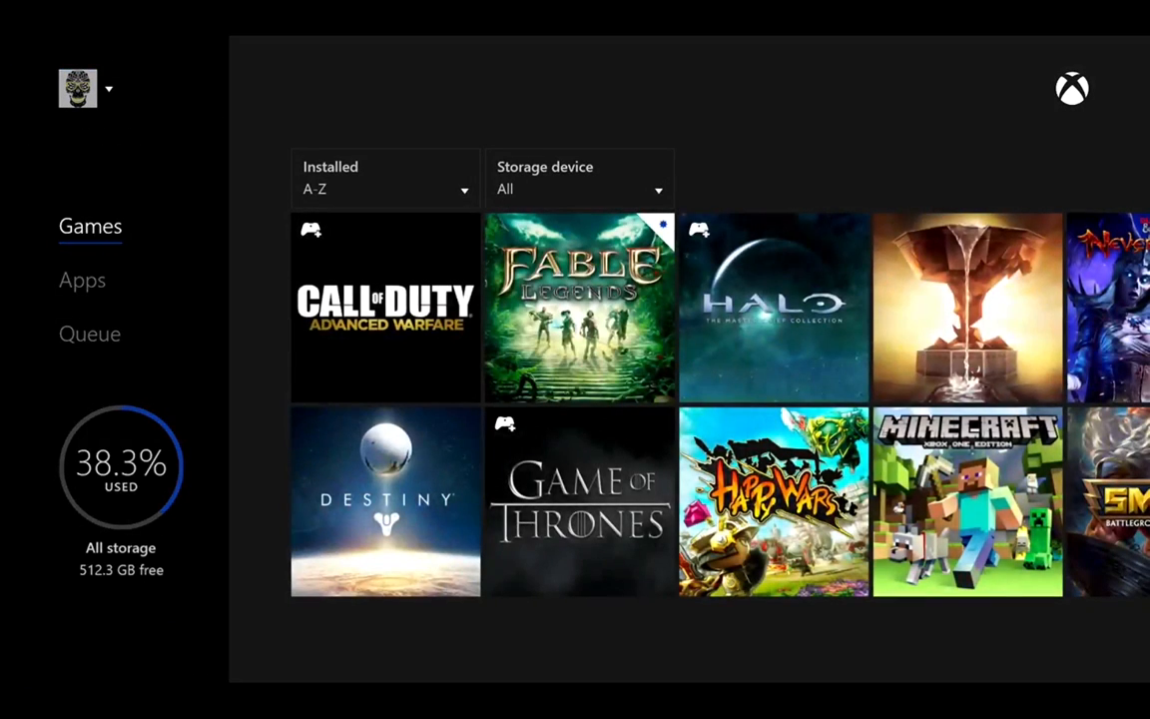
pyautogui.click(81, 279)
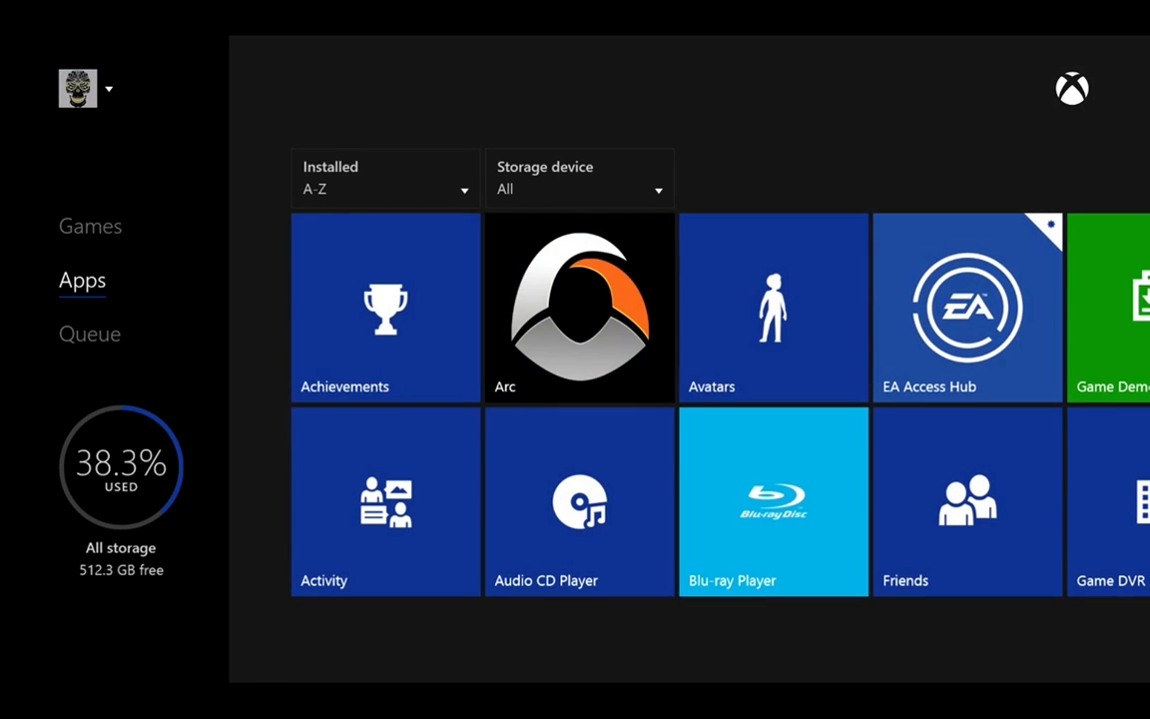
pyautogui.hscroll(3)
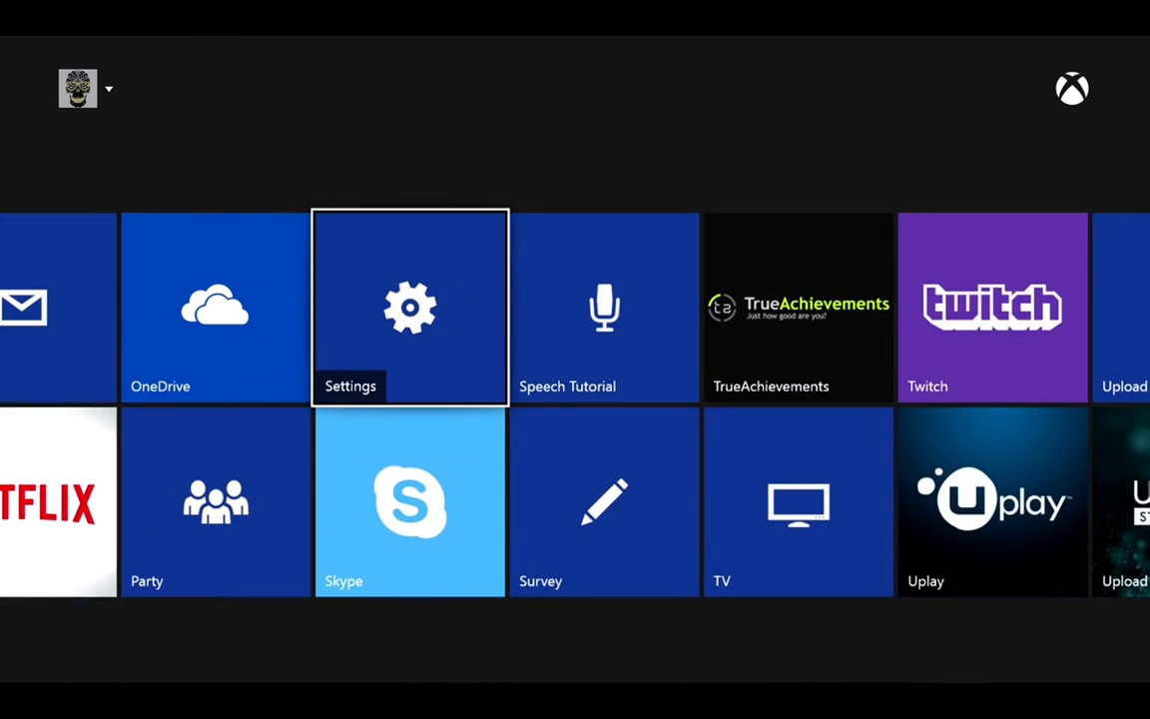
# - Open Settings > Preferences to confirm game streaming to other devices (beta) is allowed
pyautogui.click(409, 308)
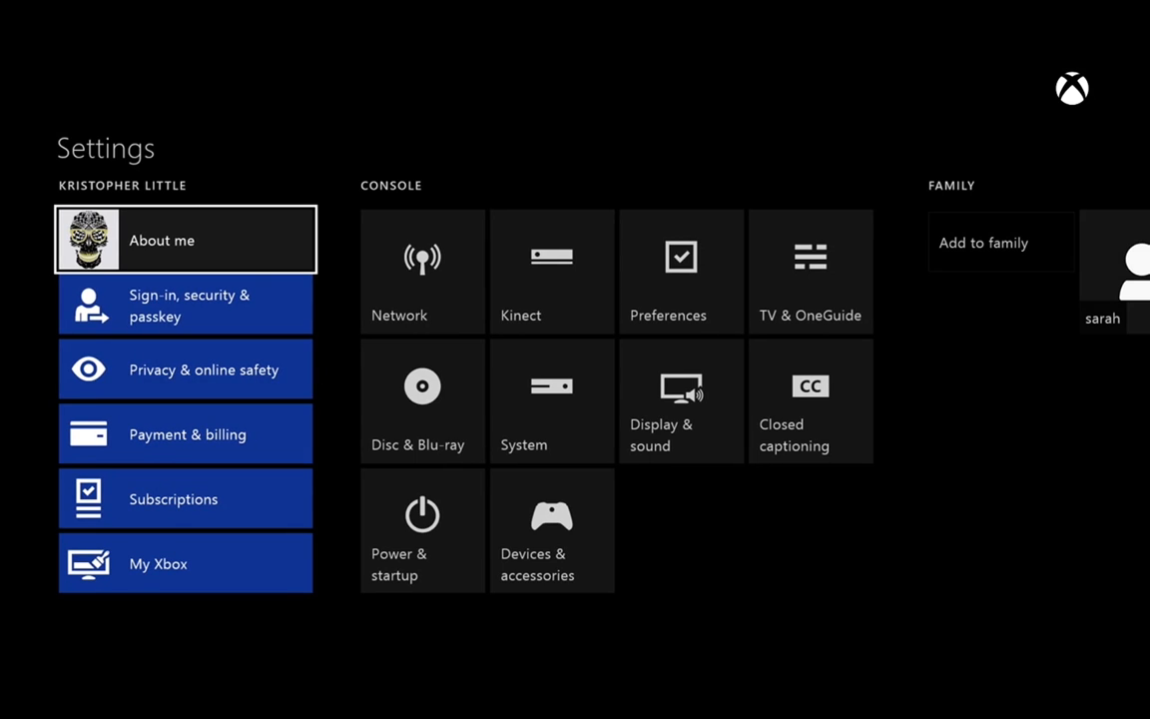
pyautogui.moveTo(681, 270)
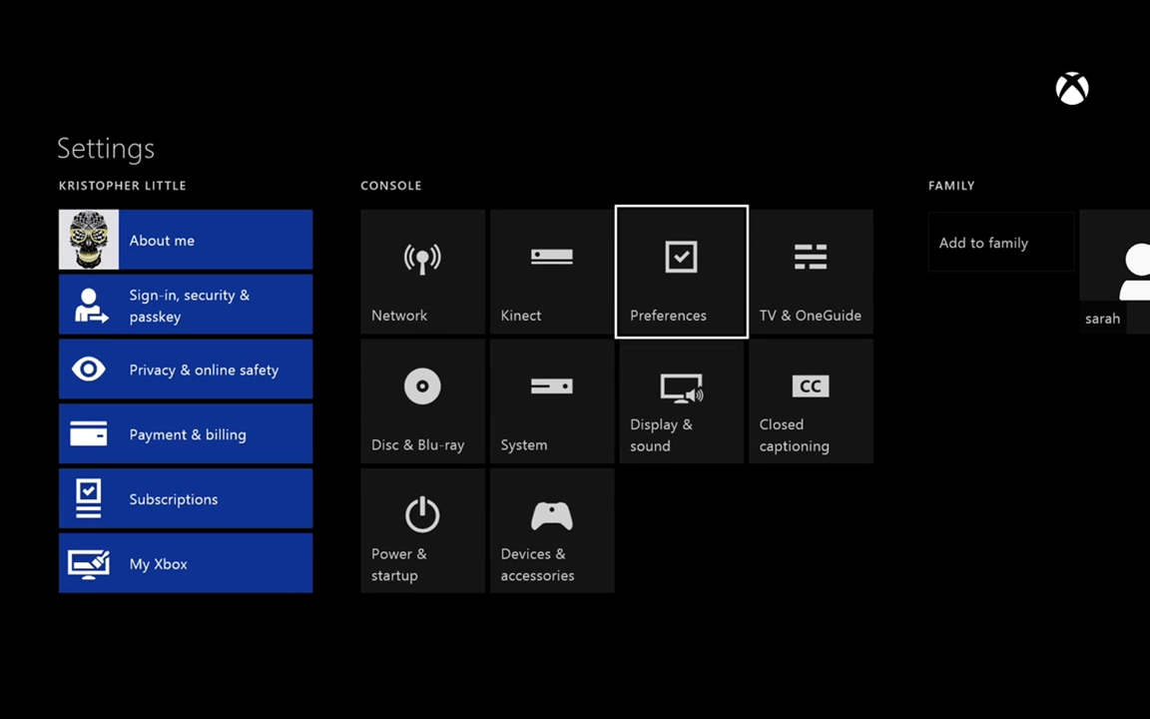
pyautogui.click(681, 271)
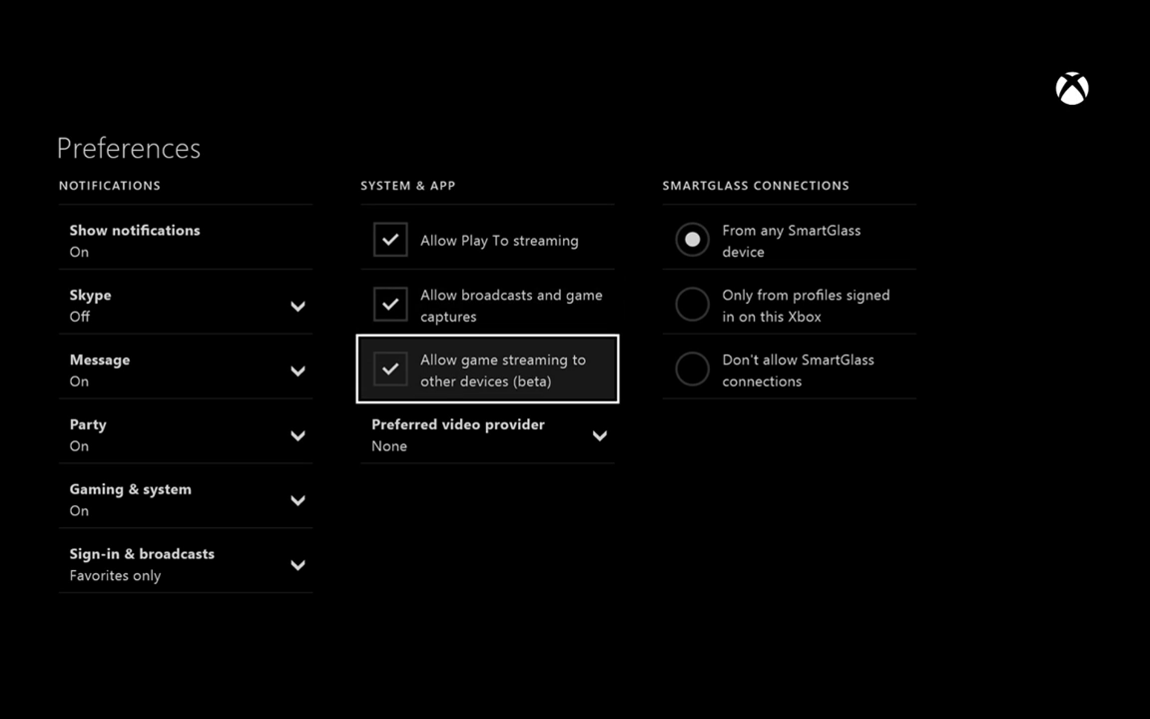
pyautogui.press('up')
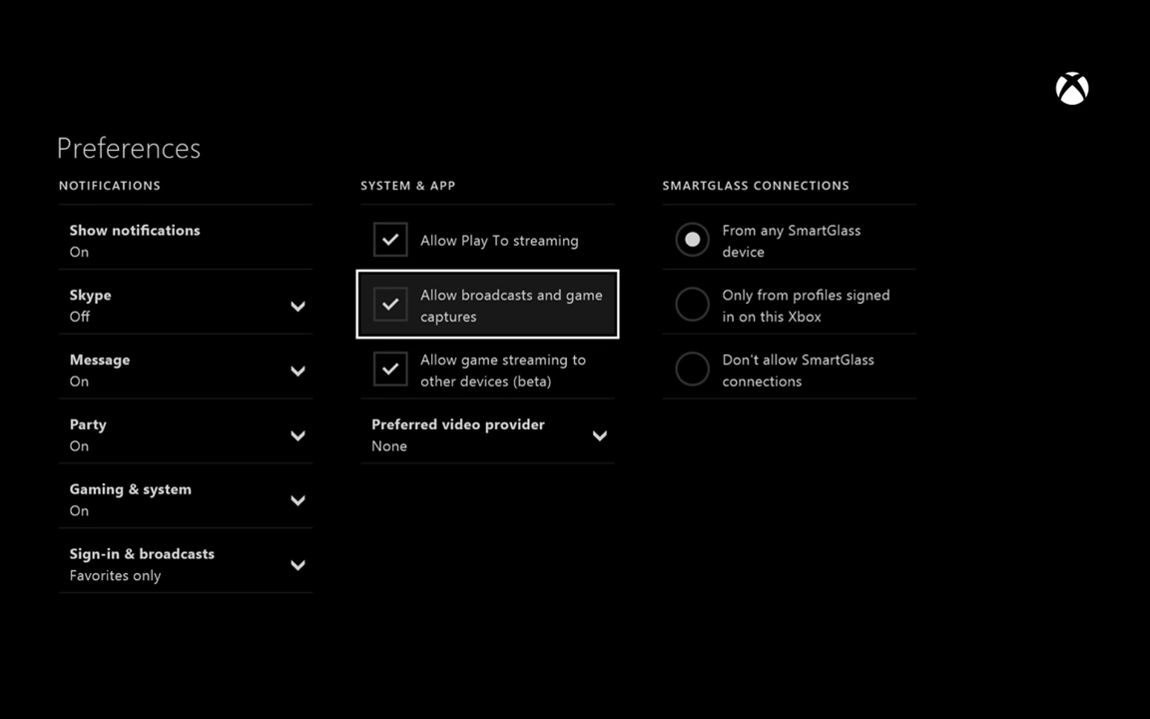